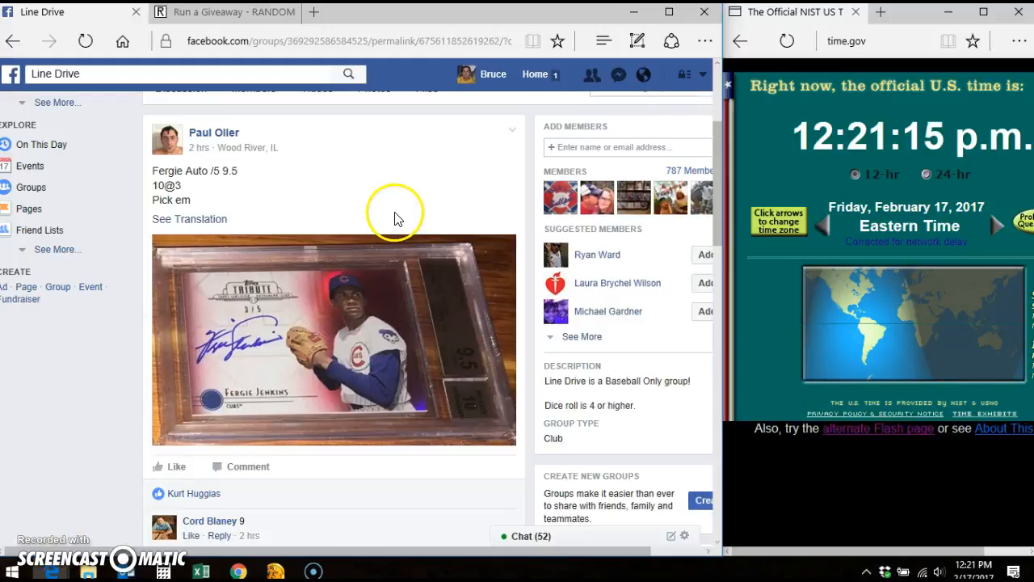
mouse_move(68, 349)
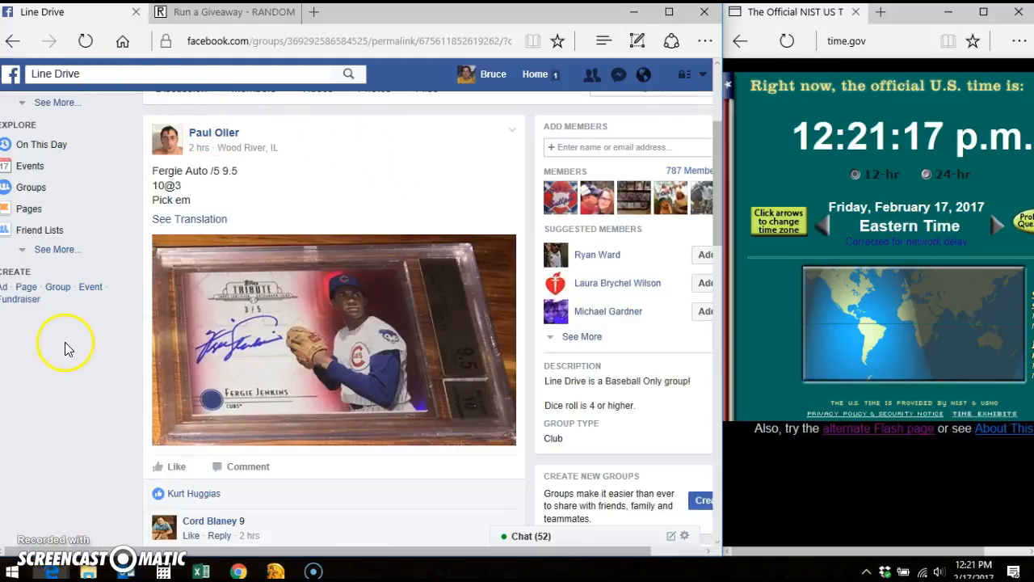
Scroll the giveaway post down past the entry list to the newest comments and comment box
scroll(down, 3)
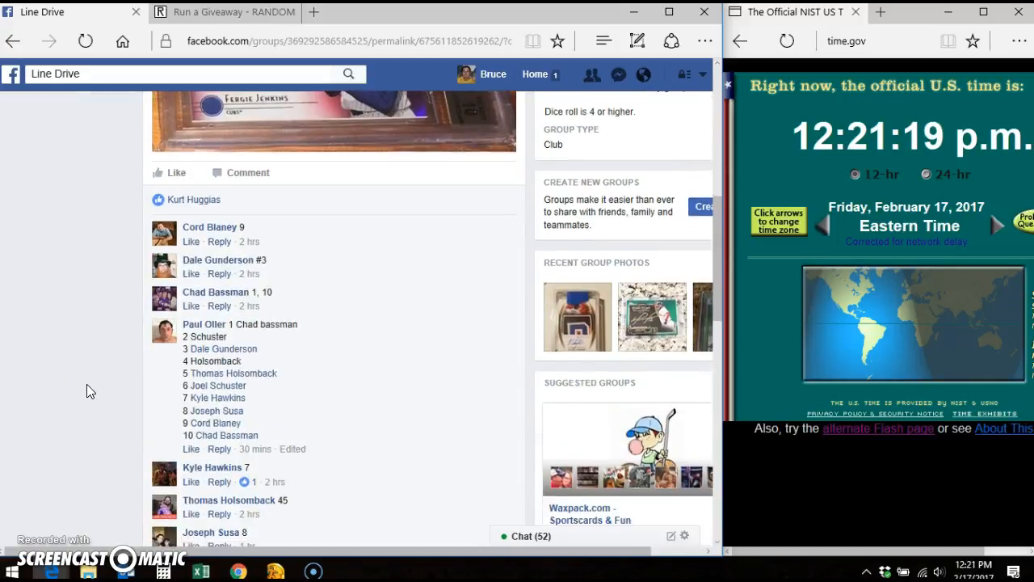
scroll(down, 3)
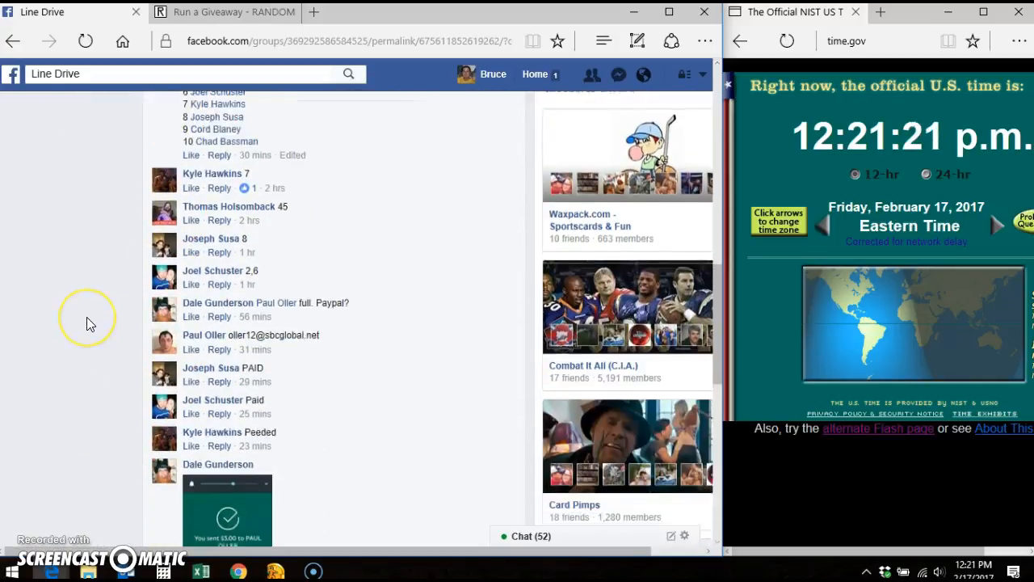
scroll(down, 3)
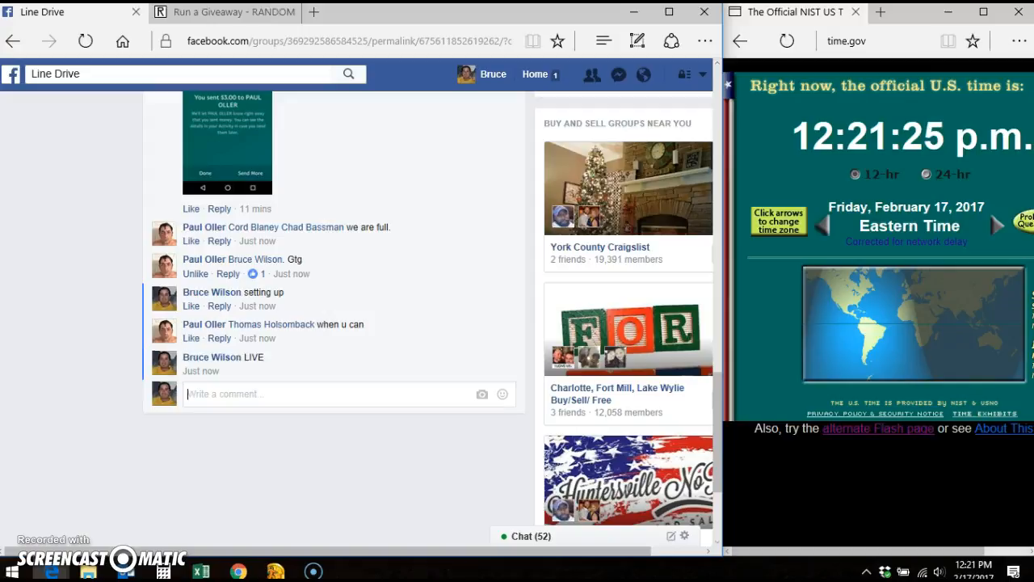
mouse_move(260, 376)
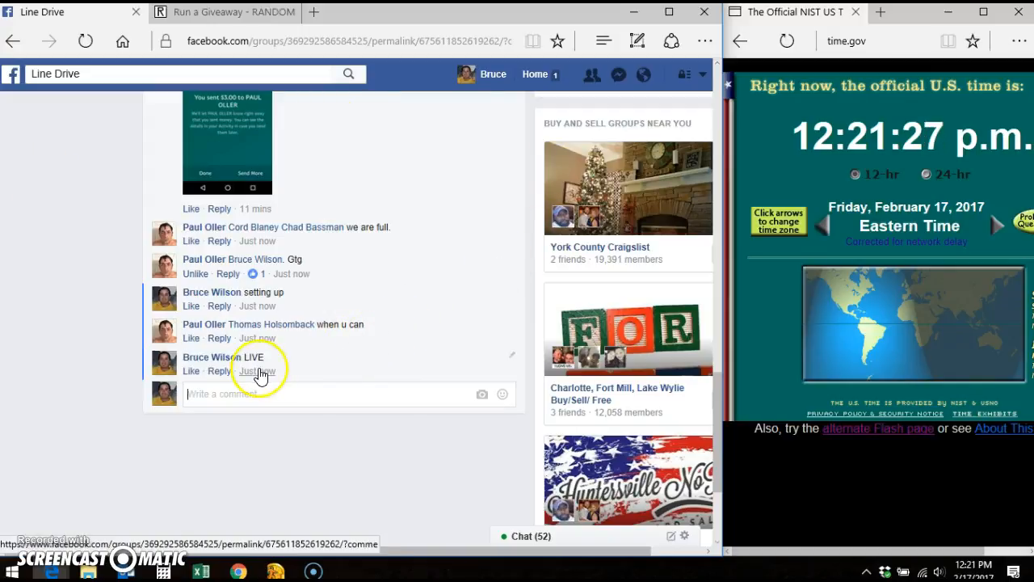
mouse_move(257, 370)
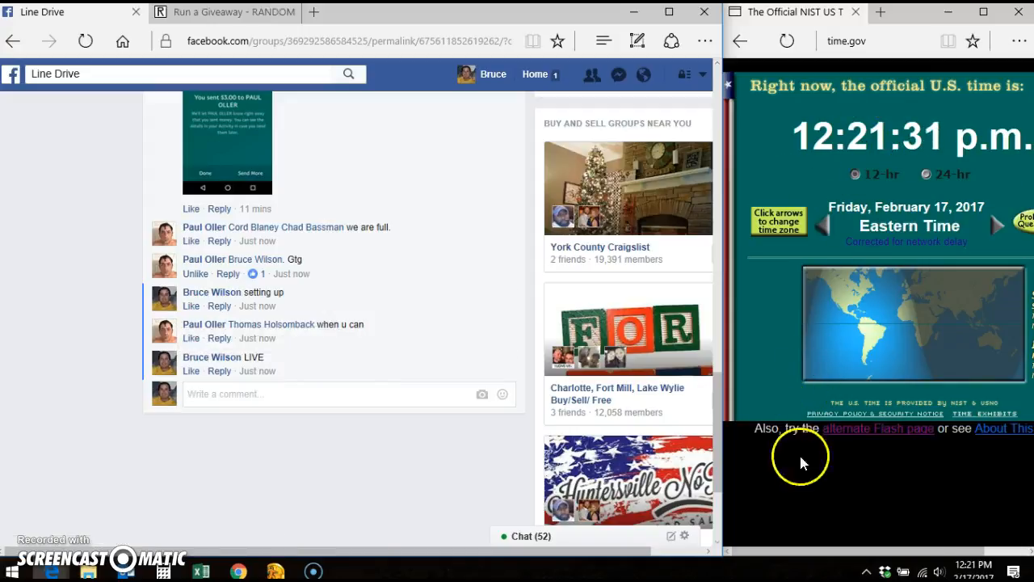
Roll 2d6 on the RANDOM.ORG giveaway page and accept the result of 8 total rounds
click(218, 11)
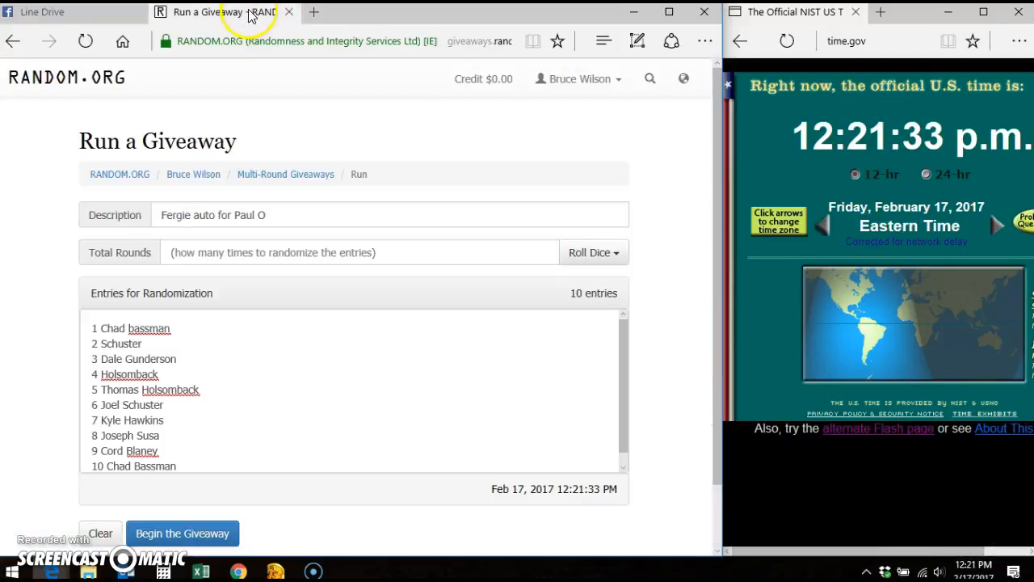
mouse_move(240, 129)
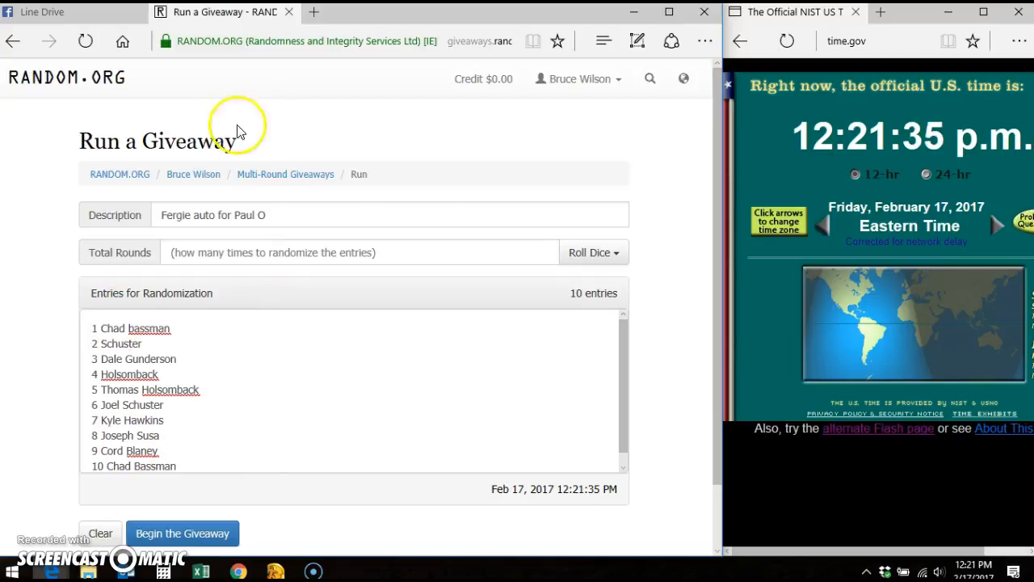
click(591, 252)
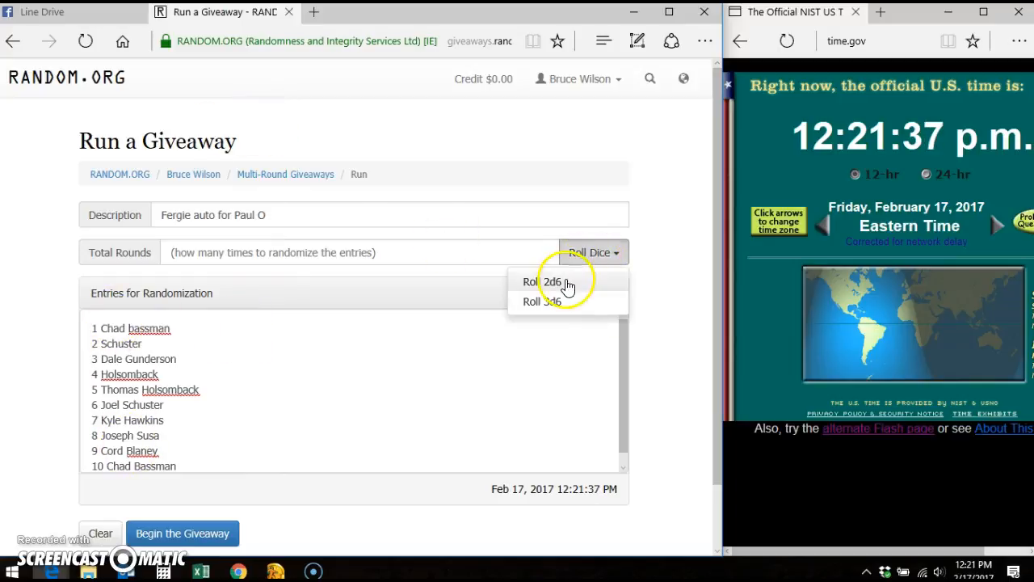
click(541, 281)
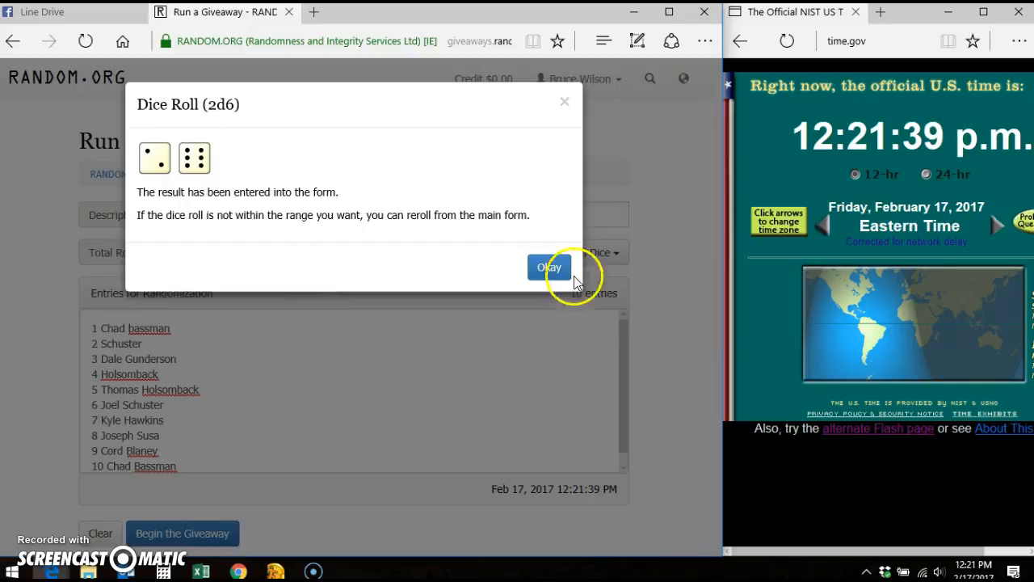
click(549, 267)
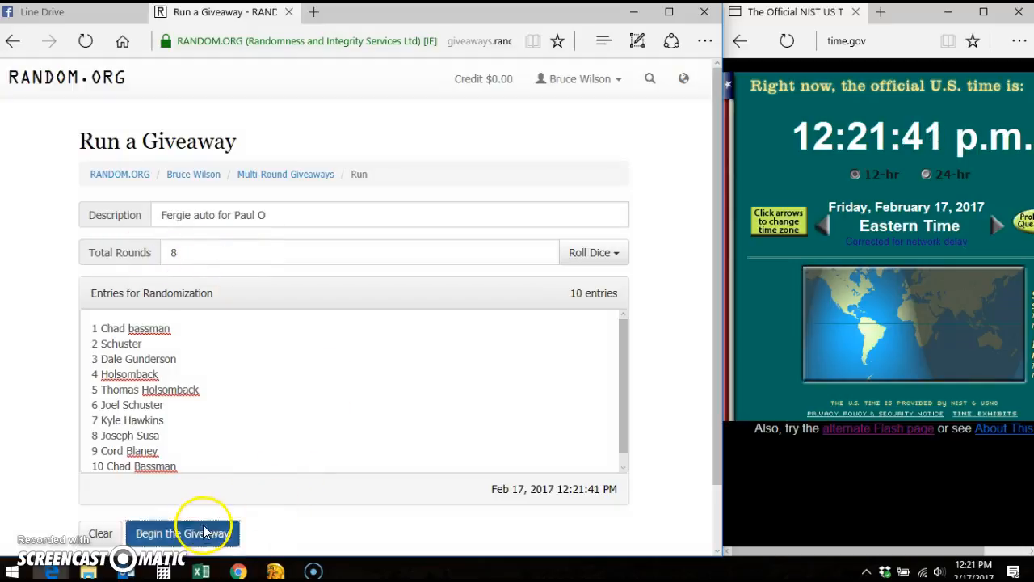
Begin the giveaway and advance through rounds 2-7 and the final eighth round over the 10 entries
click(181, 533)
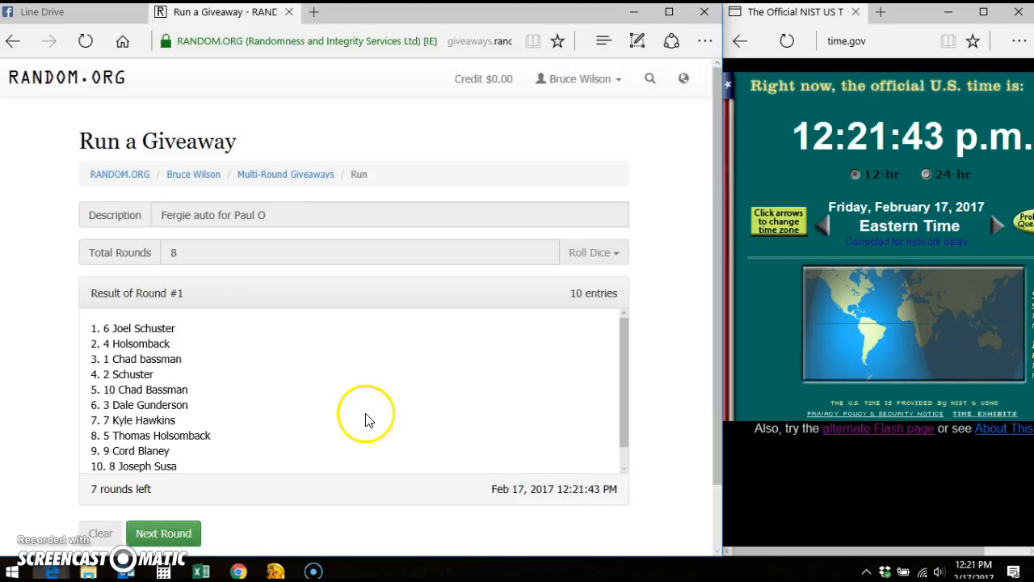
click(163, 533)
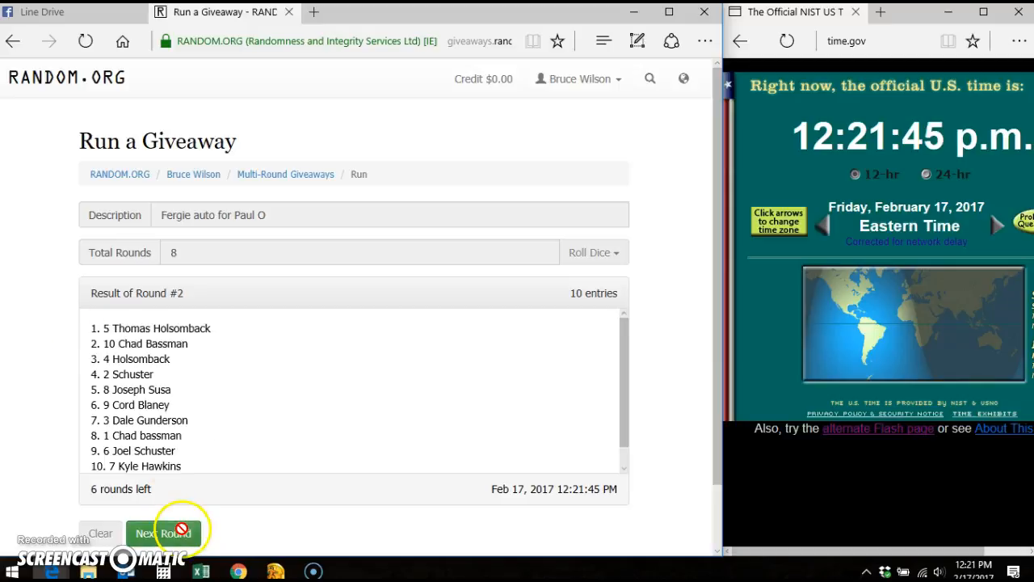
click(164, 533)
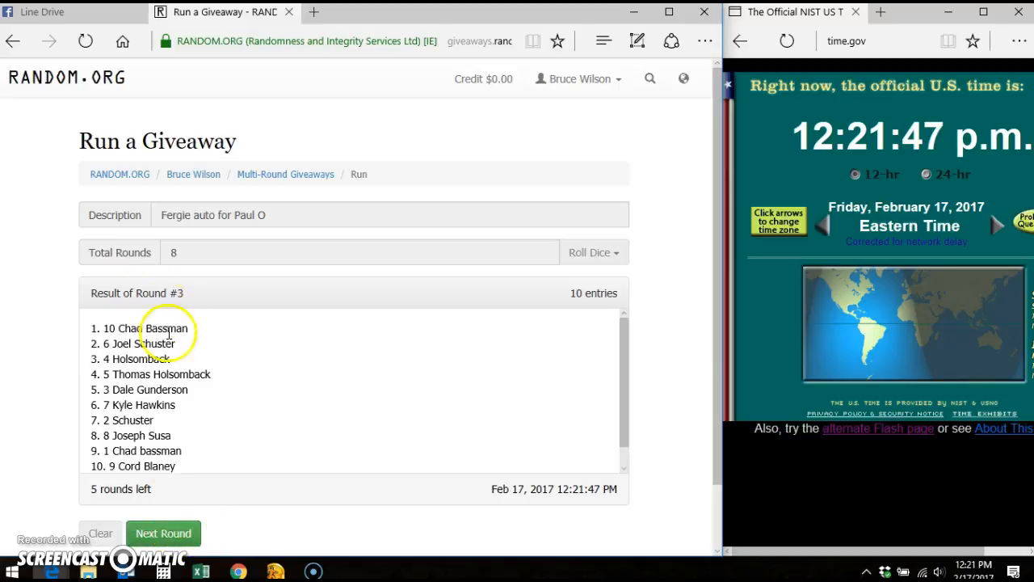
click(163, 534)
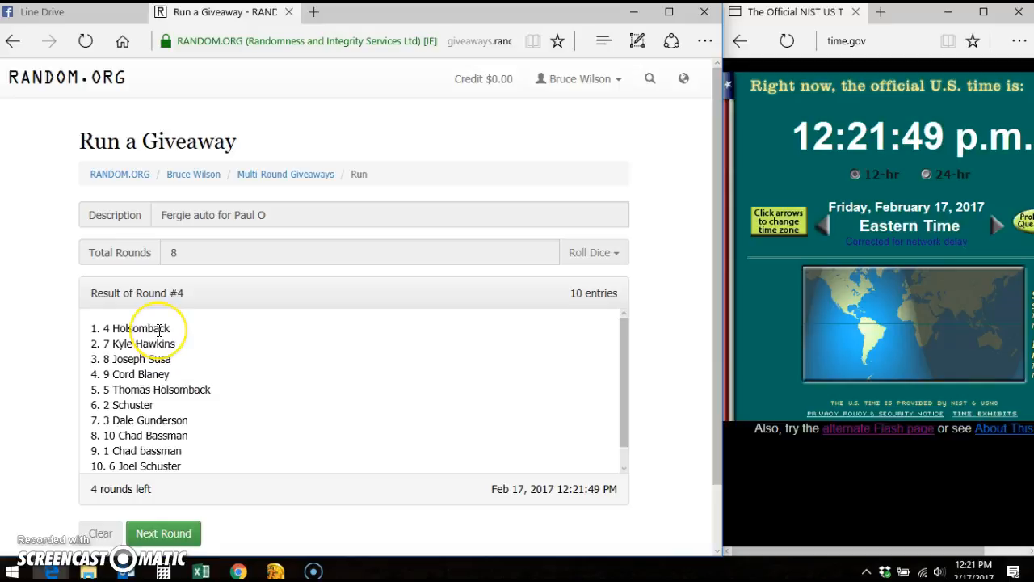
click(163, 534)
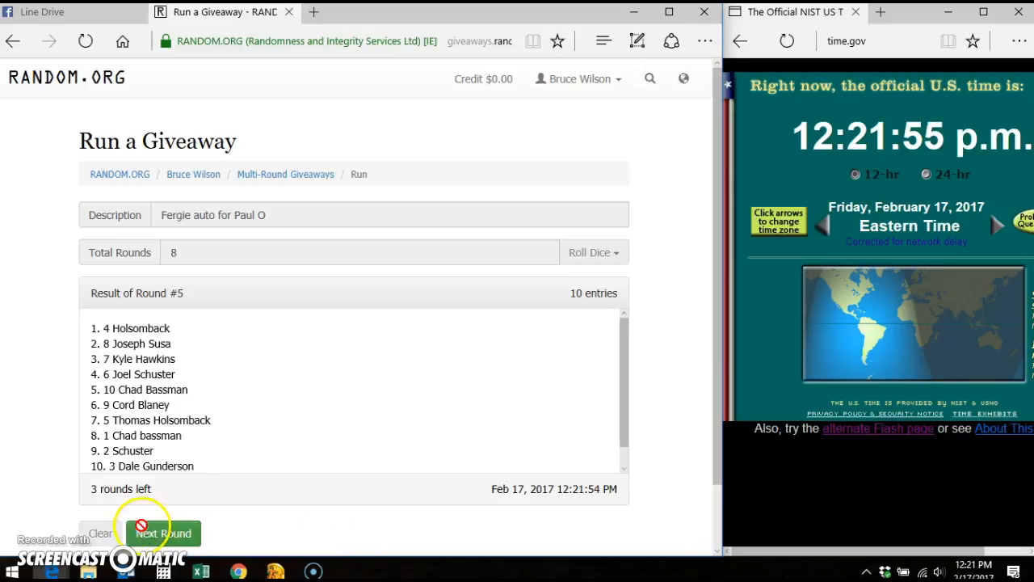
click(163, 534)
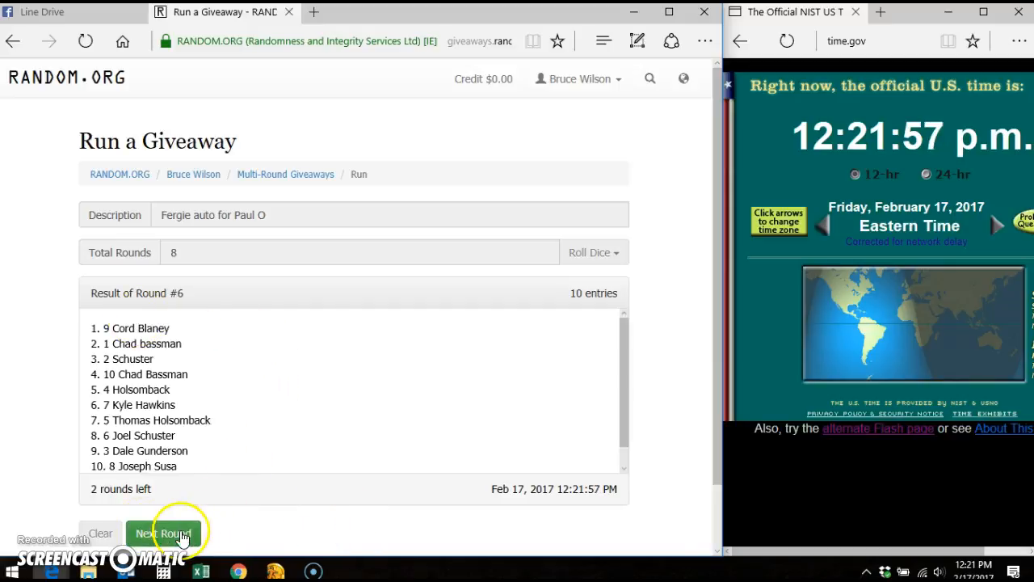
click(164, 533)
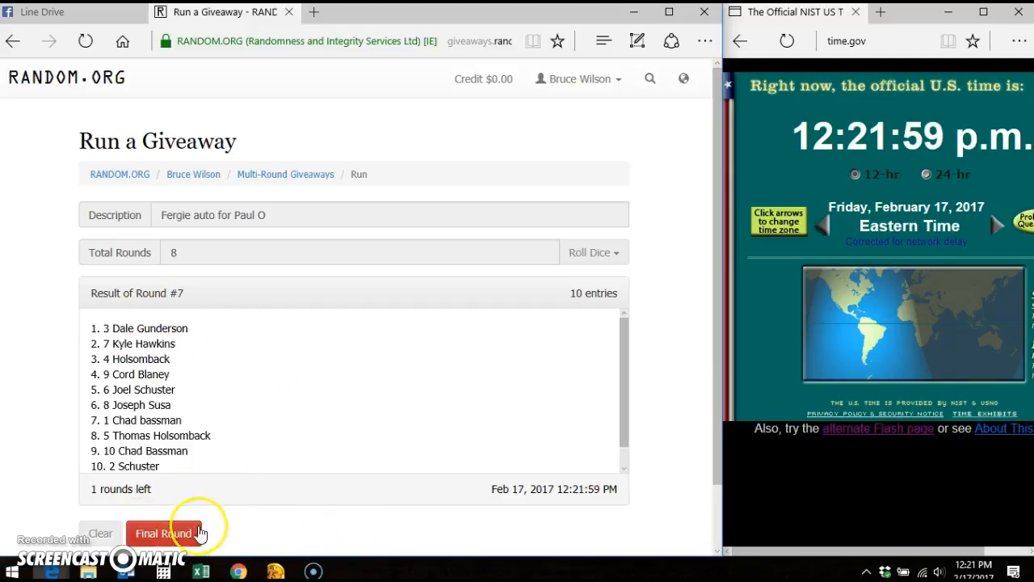
click(164, 533)
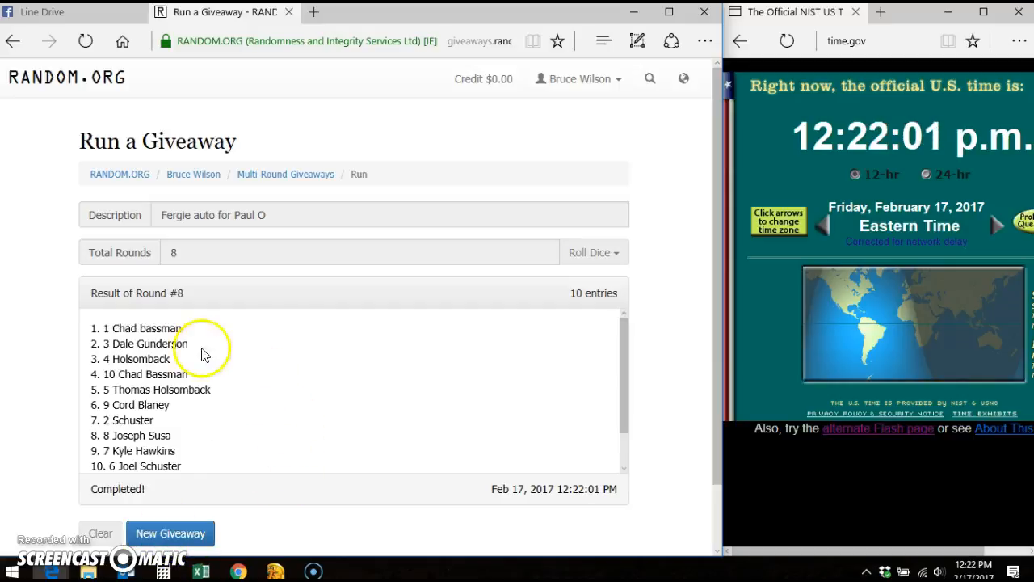
mouse_move(186, 333)
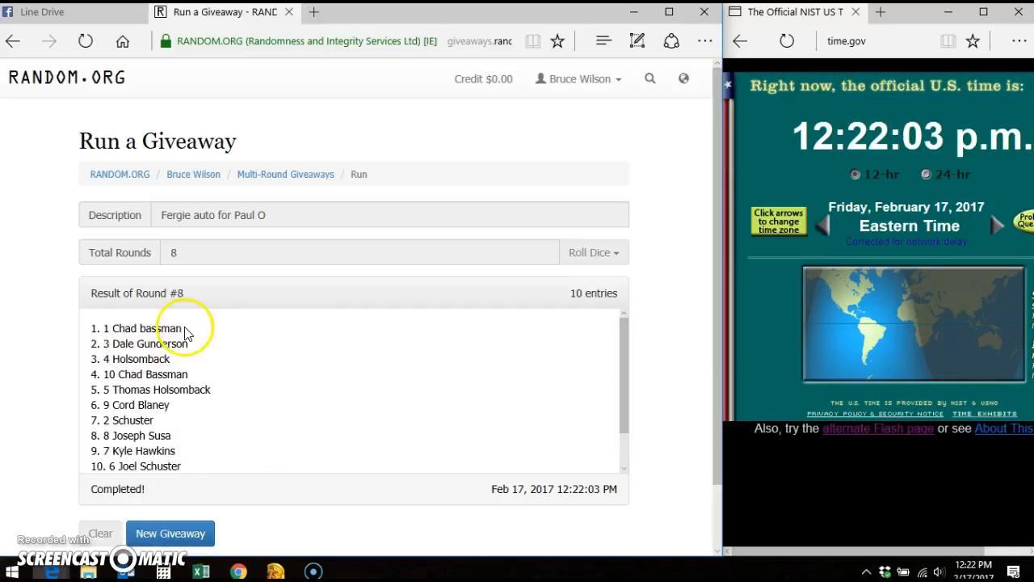
double_click(138, 328)
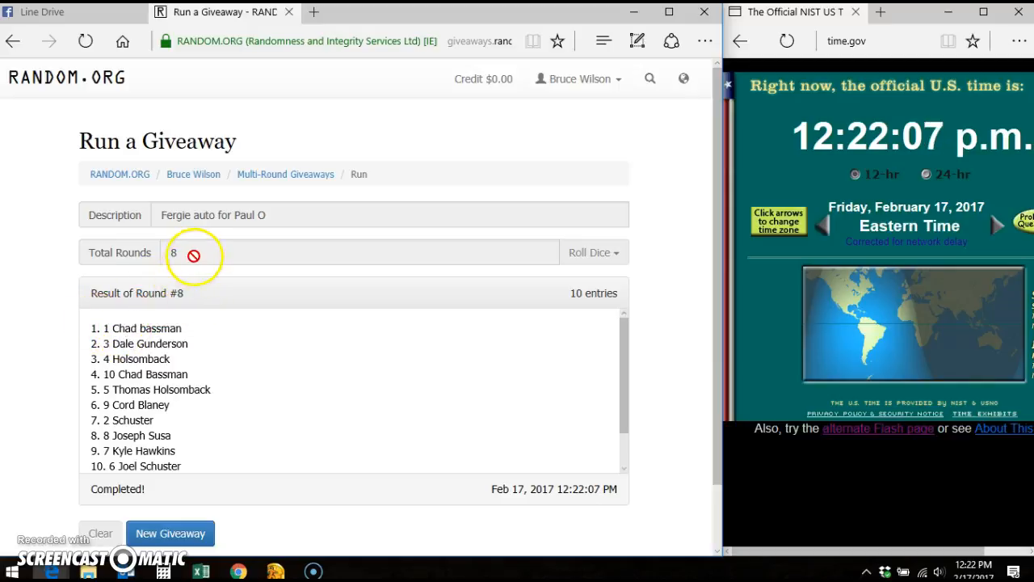
mouse_move(299, 313)
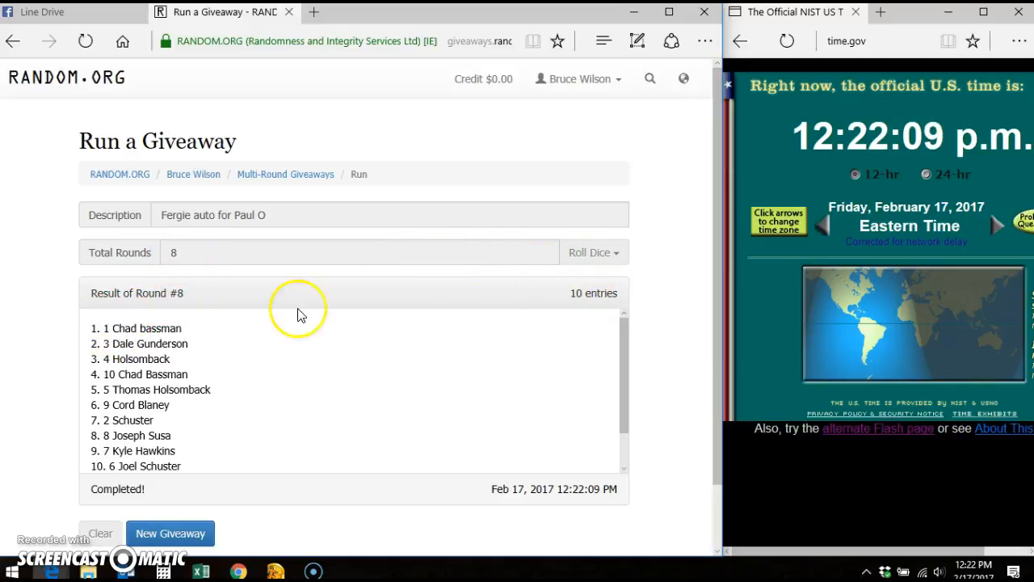
Post a 'DONE' comment on the Facebook Line Drive giveaway thread
click(68, 11)
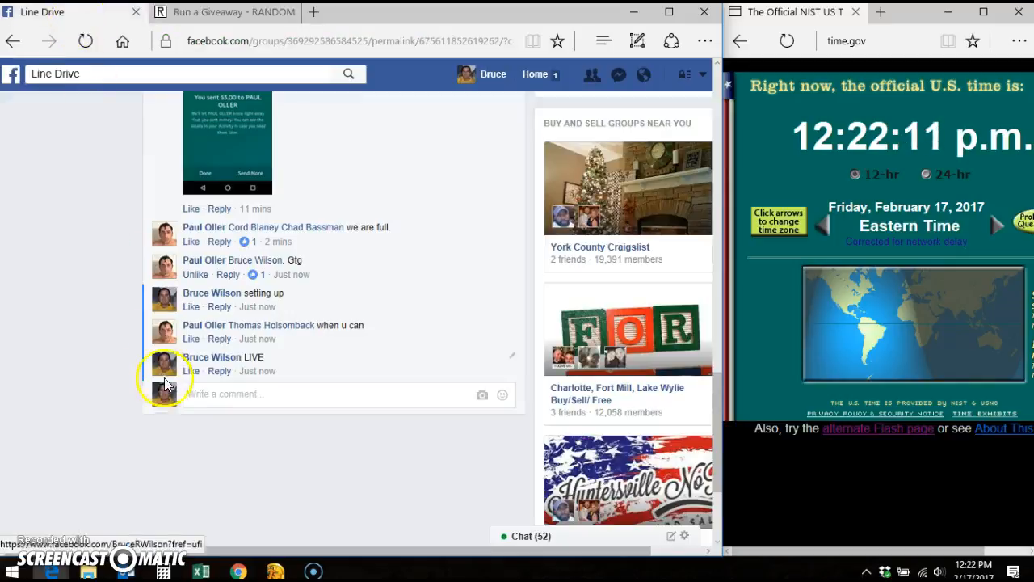
text(DONE)
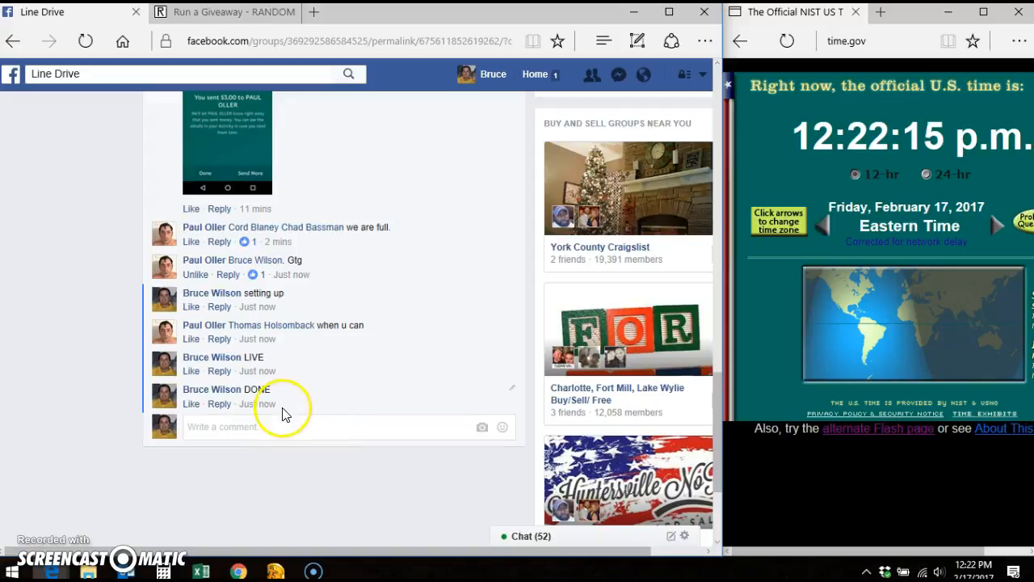
mouse_move(677, 259)
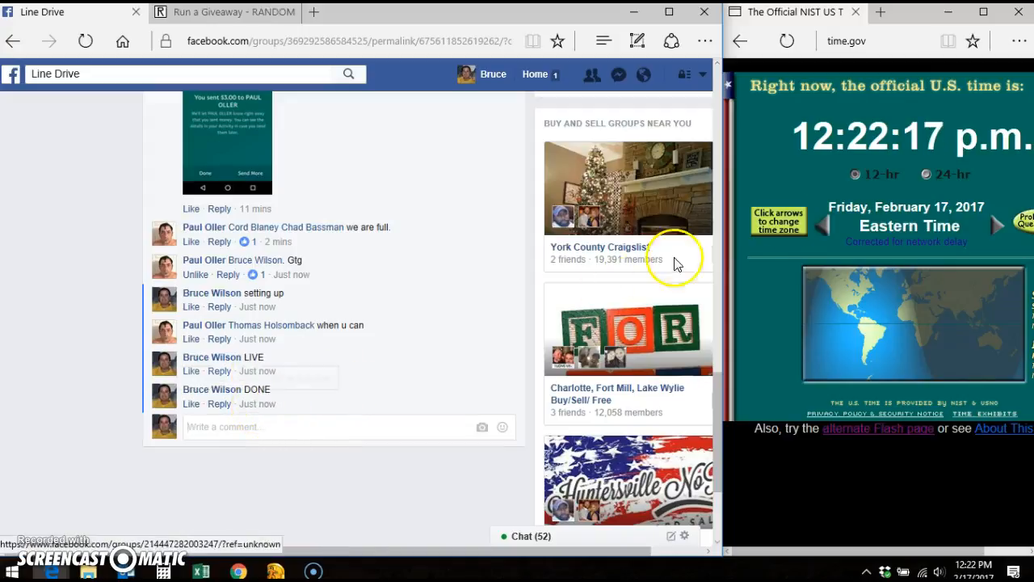
mouse_move(685, 500)
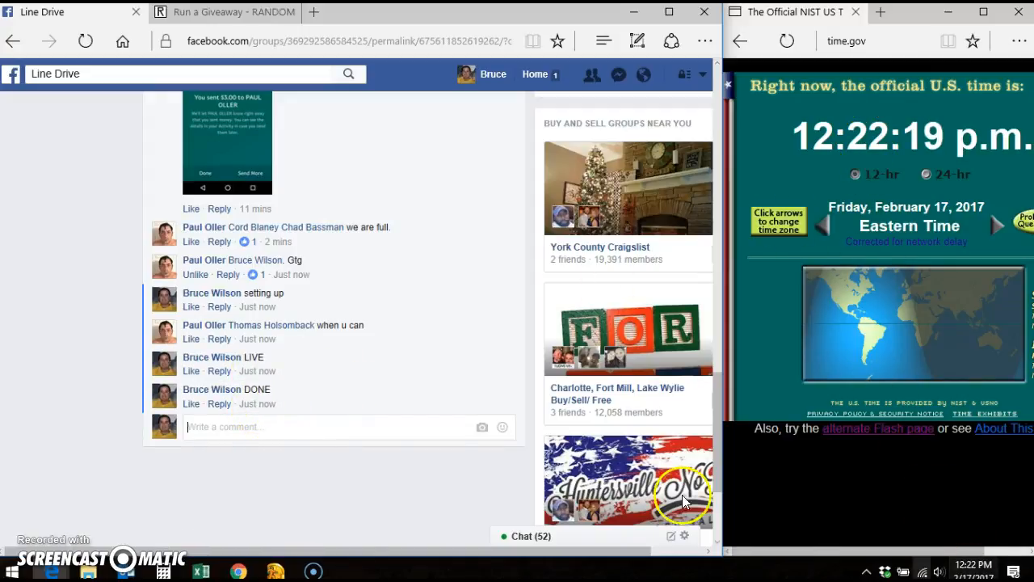